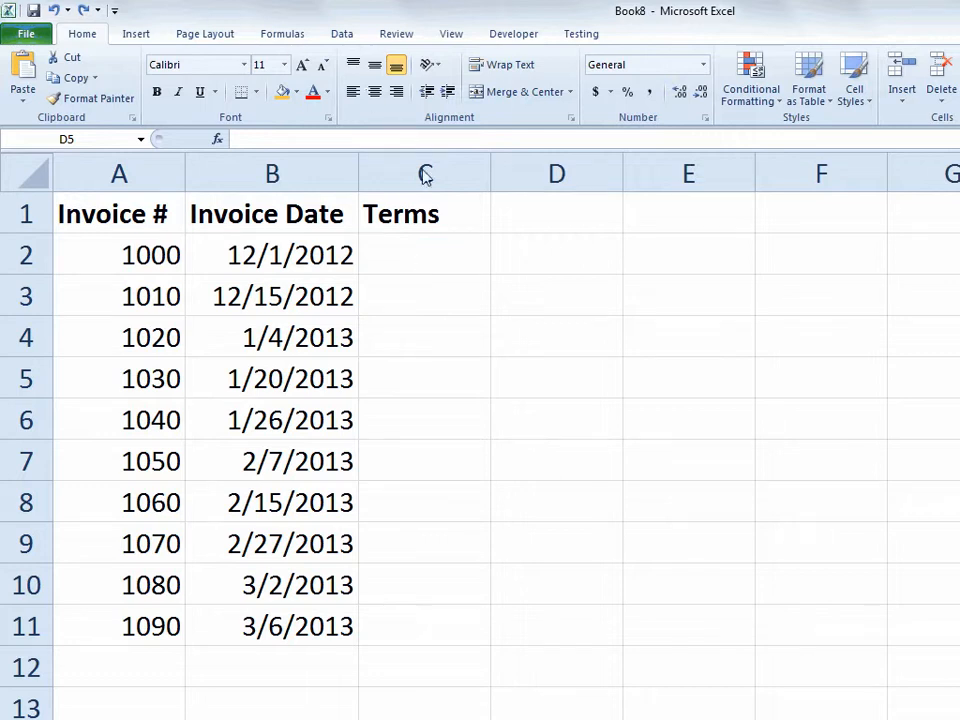
# Enter 30 as the first invoice's Terms in C2 and select the Terms cells C2:C11.
pyautogui.click(424, 256)
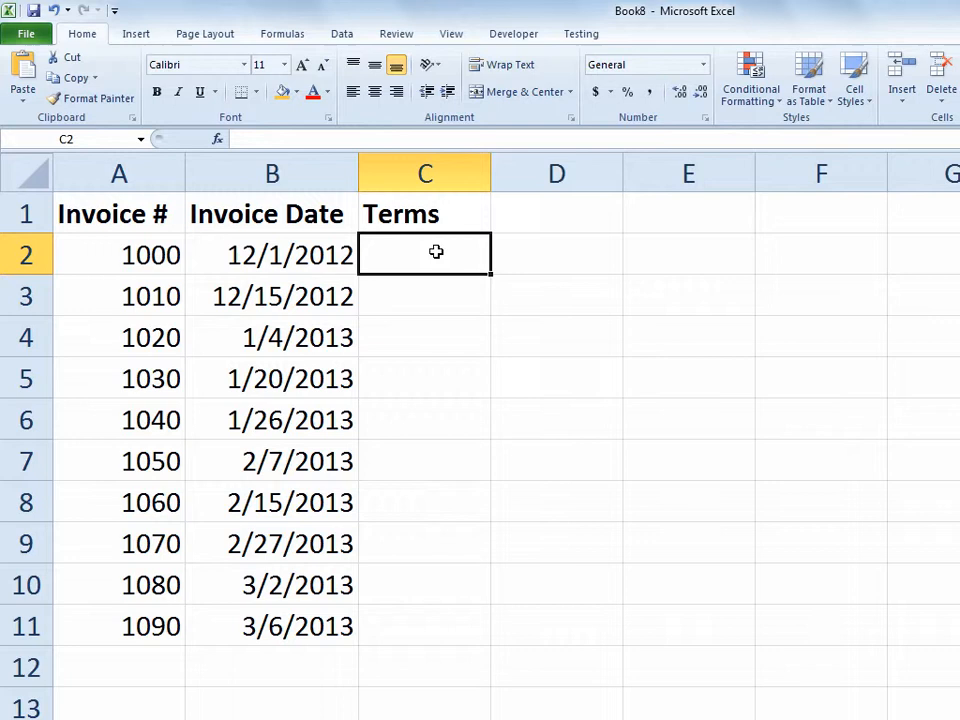
pyautogui.write('30')
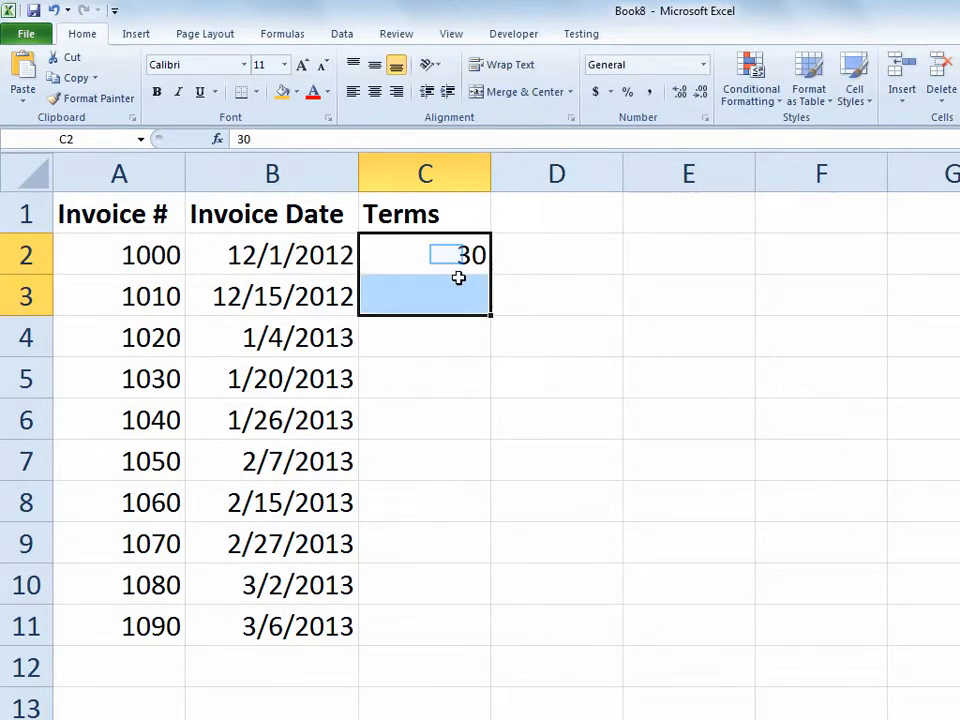
pyautogui.click(424, 256)
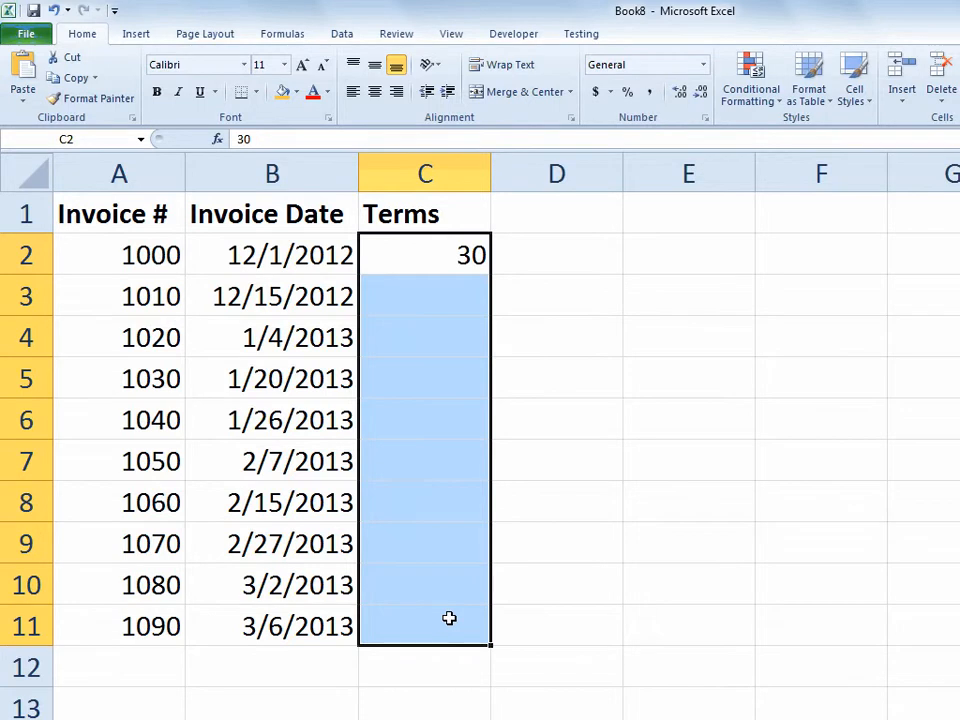
# Apply the custom number format "Net "0 so Terms cells show Net 30 while staying numeric.
pyautogui.press('ctrl+1')
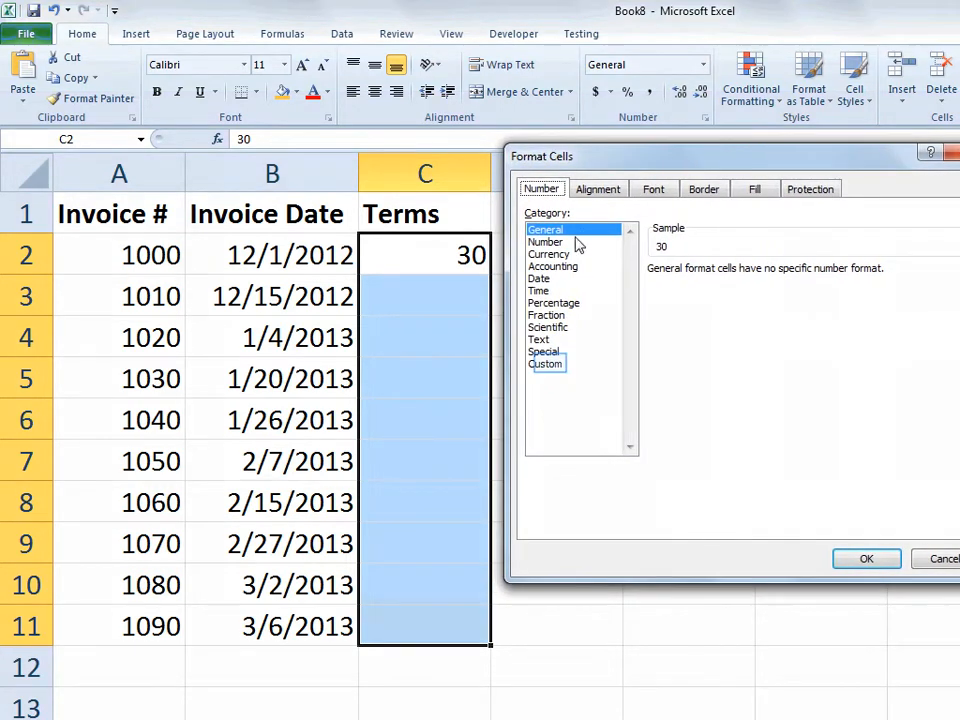
pyautogui.click(546, 364)
pyautogui.write('"Net')
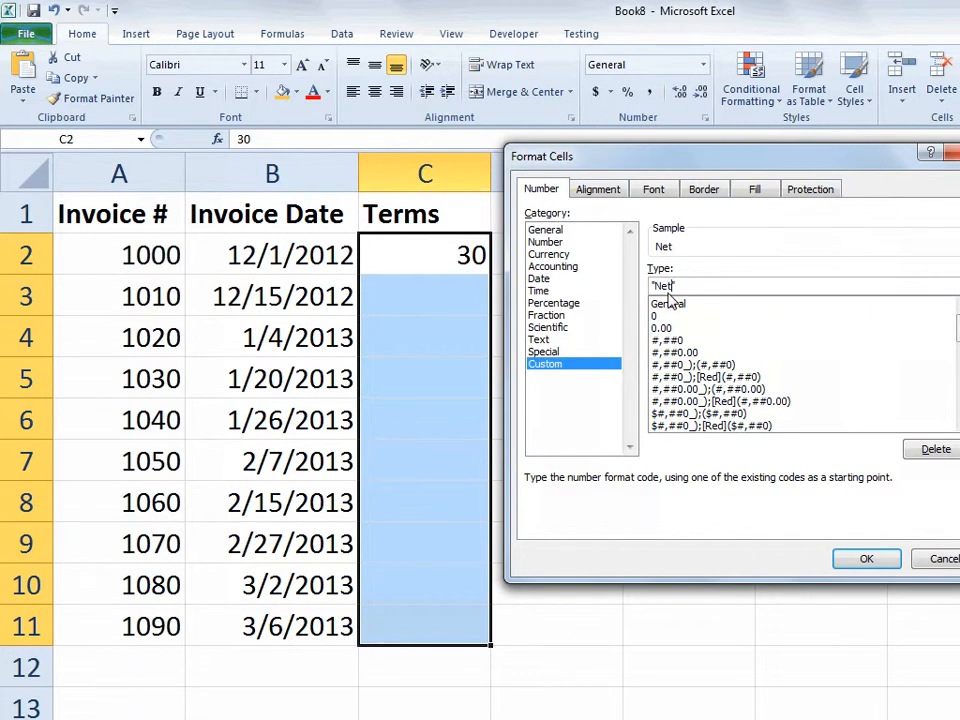
pyautogui.write('" "')
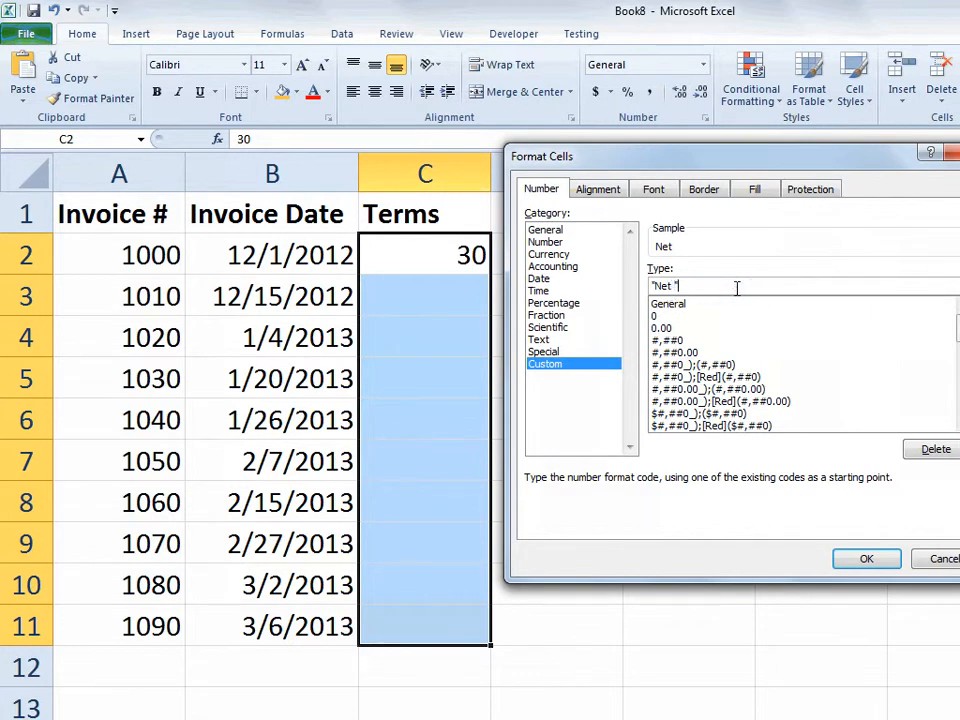
pyautogui.write('0')
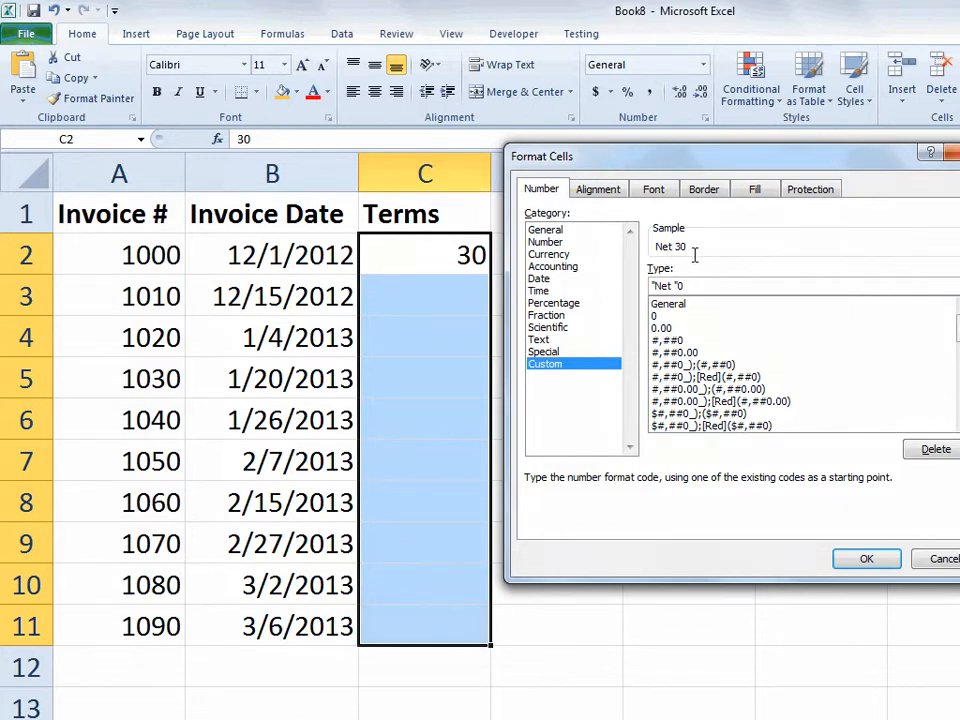
pyautogui.moveTo(720, 300)
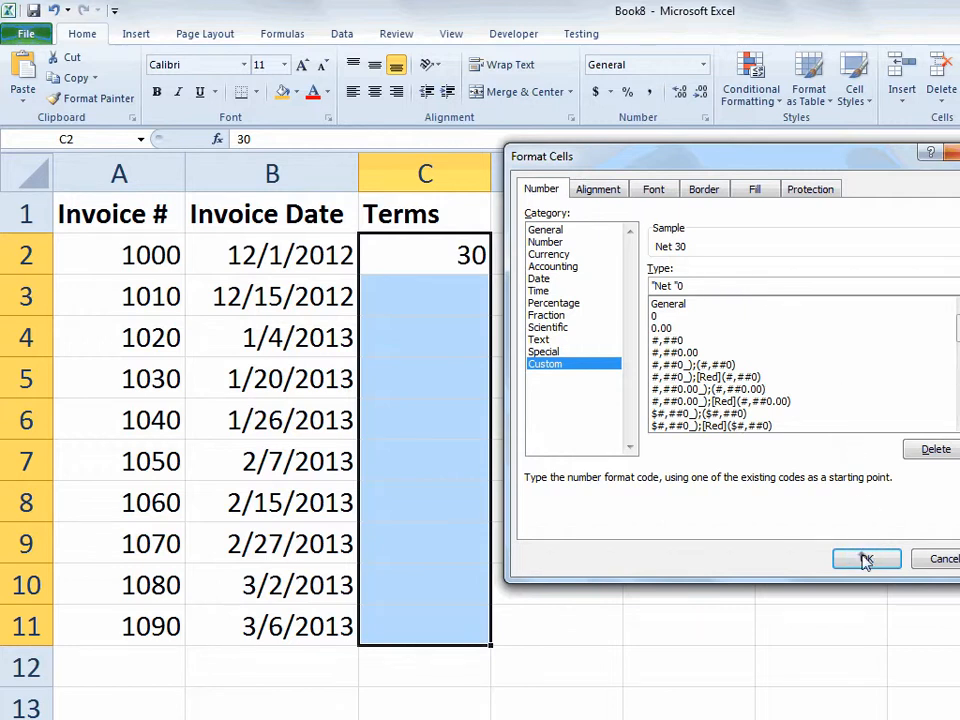
pyautogui.click(864, 558)
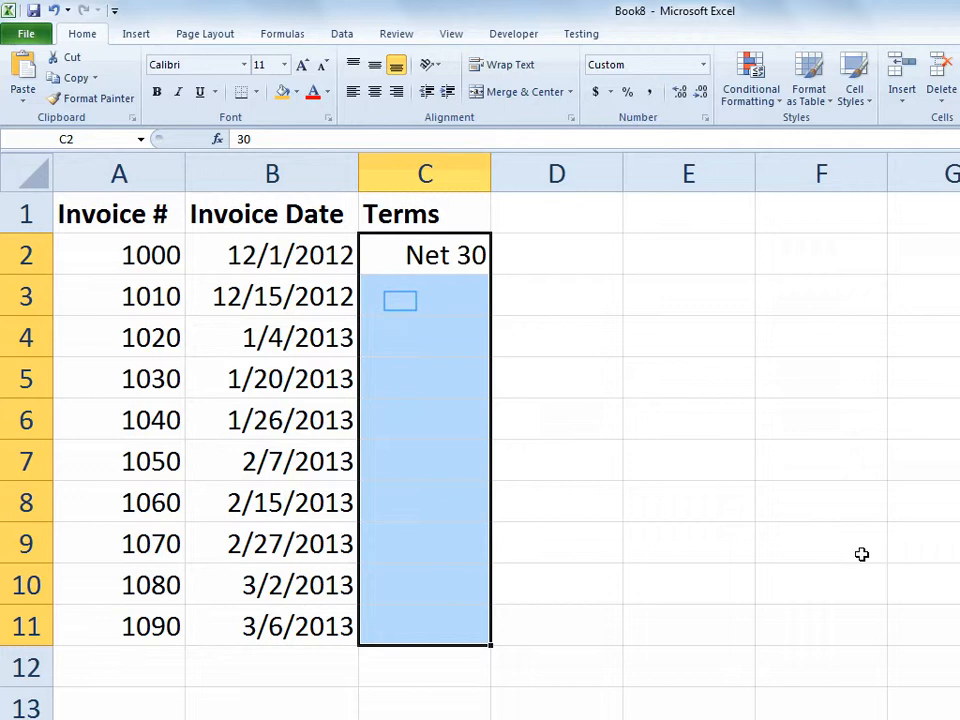
pyautogui.moveTo(728, 548)
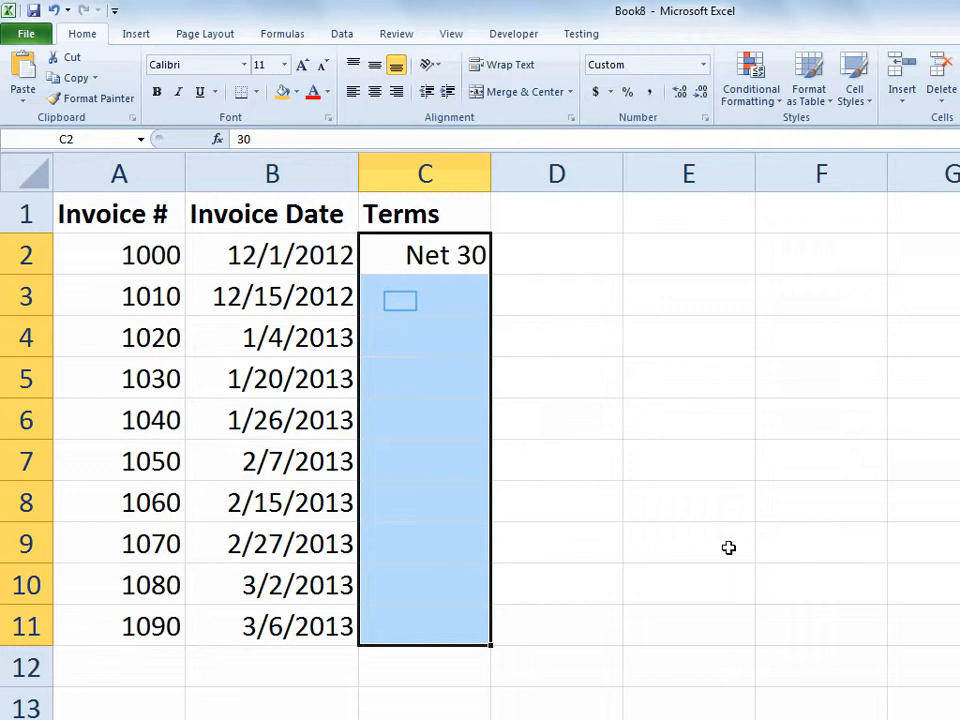
# Enter the remaining Terms values (90, 120, 45, 90, 30, 45, 120, 40, 60) down C3:C11.
pyautogui.click(424, 296)
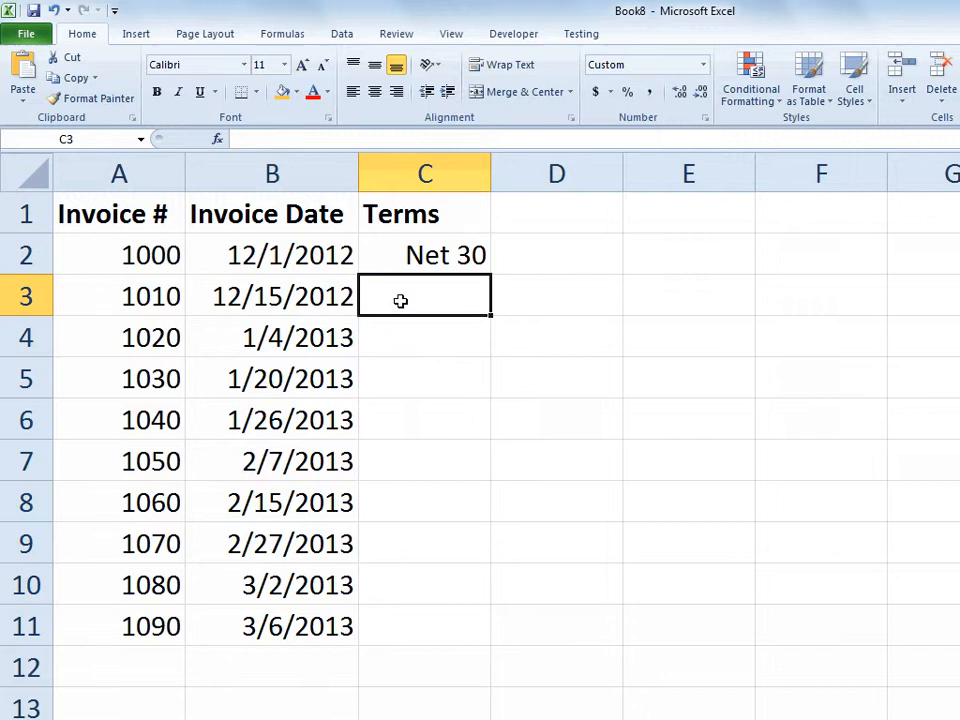
pyautogui.write('90')
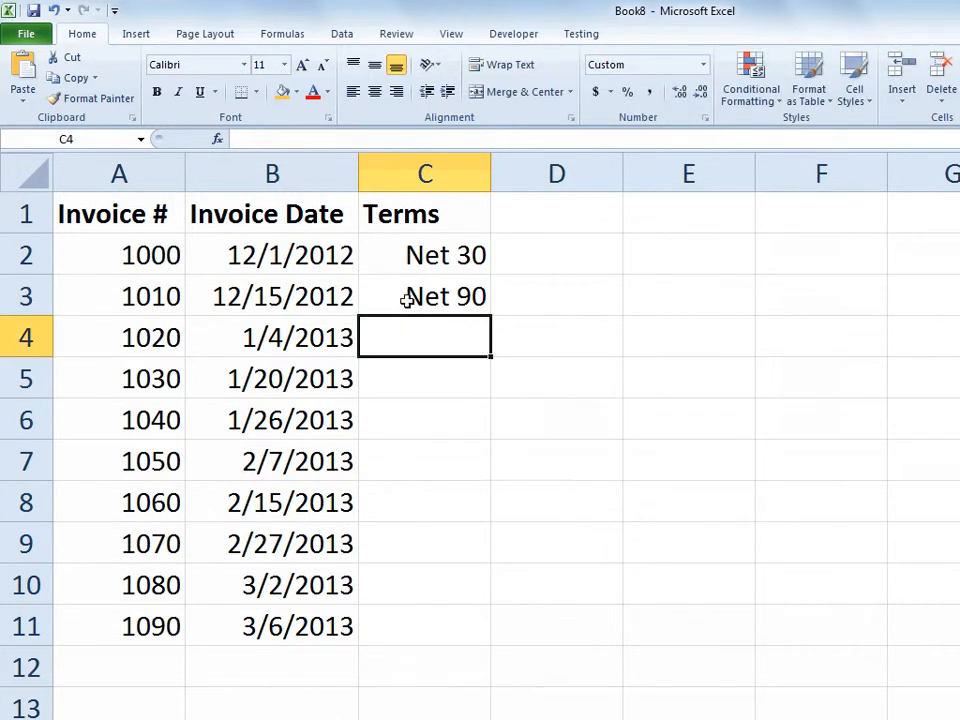
pyautogui.write('Net 120')
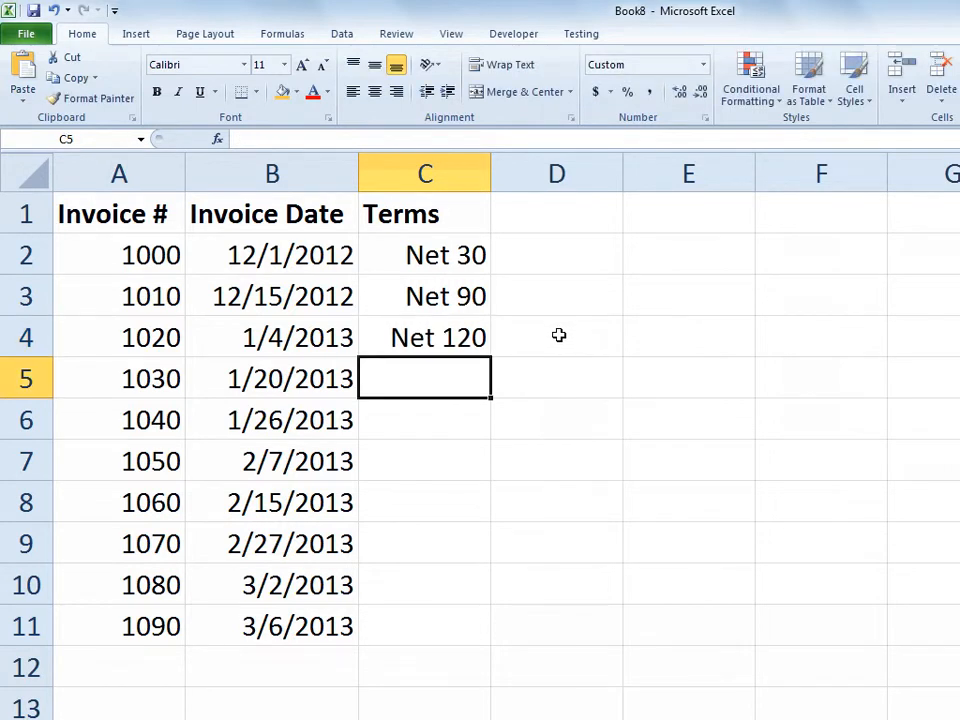
pyautogui.write('Net 45')
pyautogui.click(424, 420)
pyautogui.write('Net 90')
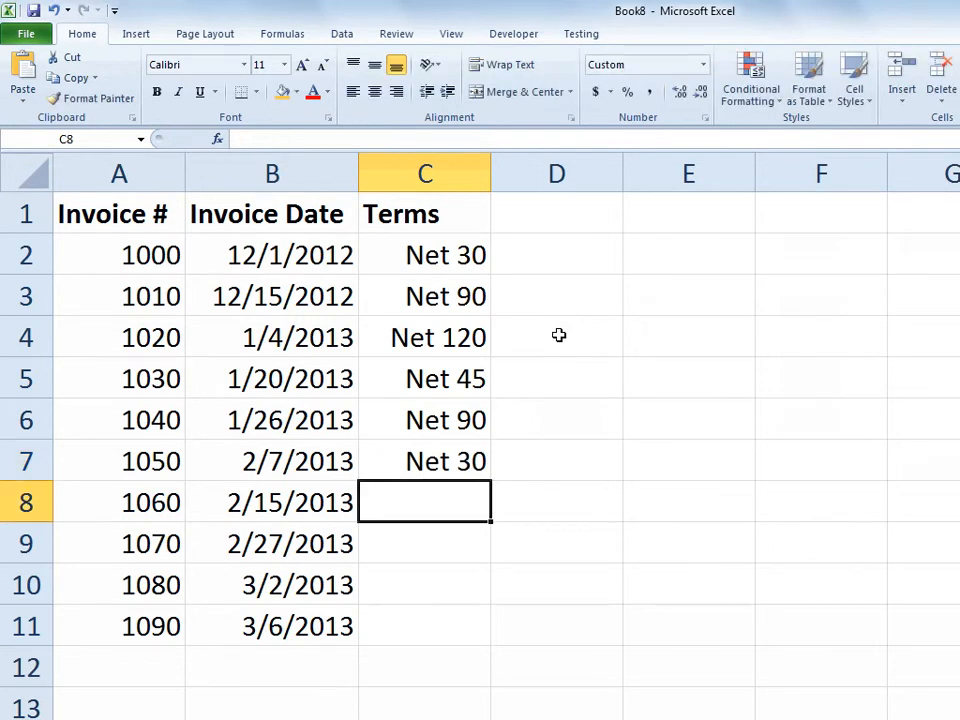
pyautogui.write('Net 45')
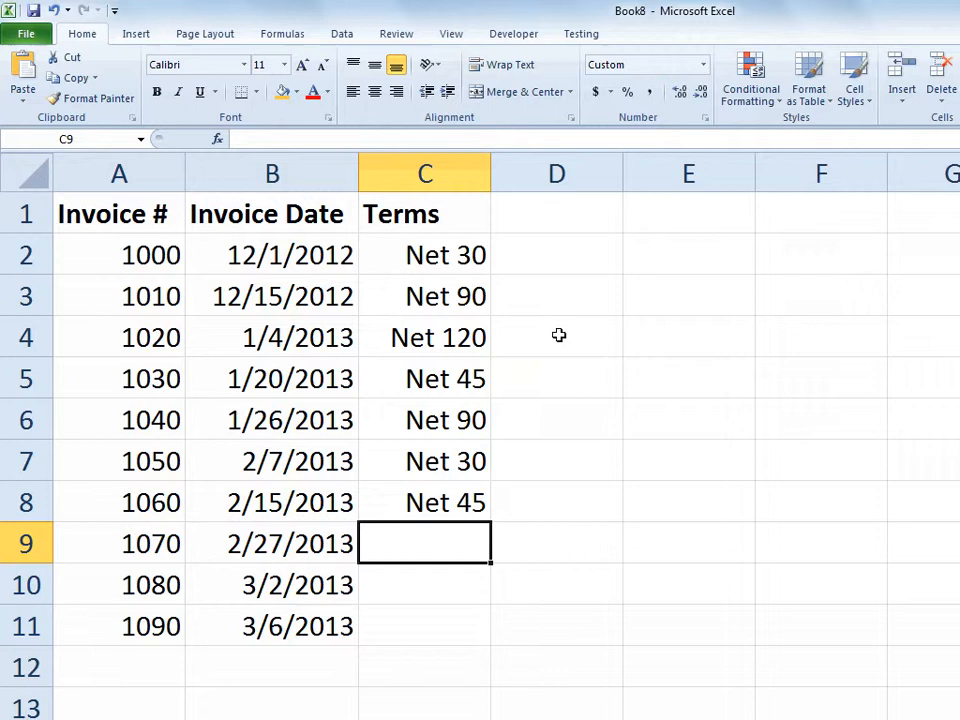
pyautogui.write('Net 120')
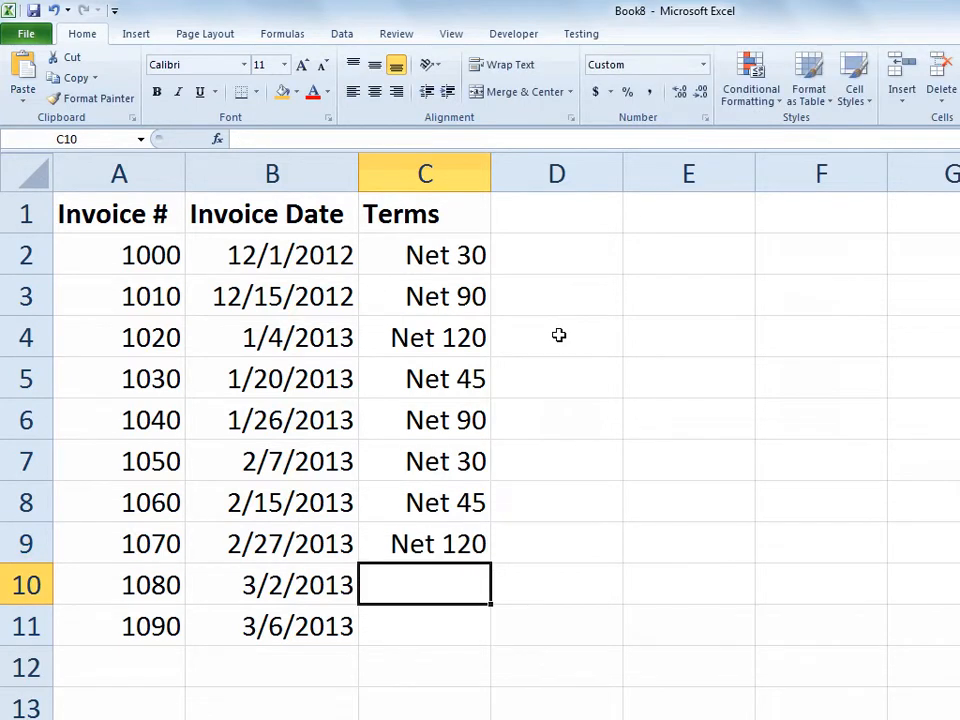
pyautogui.write('Net 40')
pyautogui.click(424, 624)
pyautogui.write('Net 60')
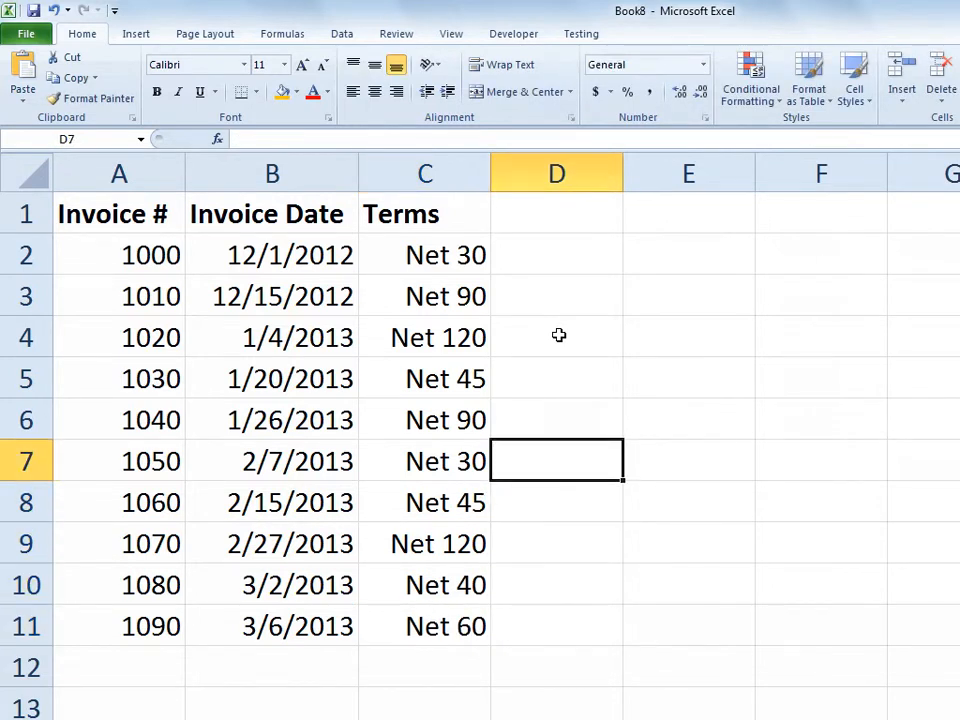
# Add a bold Due Date heading in D1.
pyautogui.write('Due')
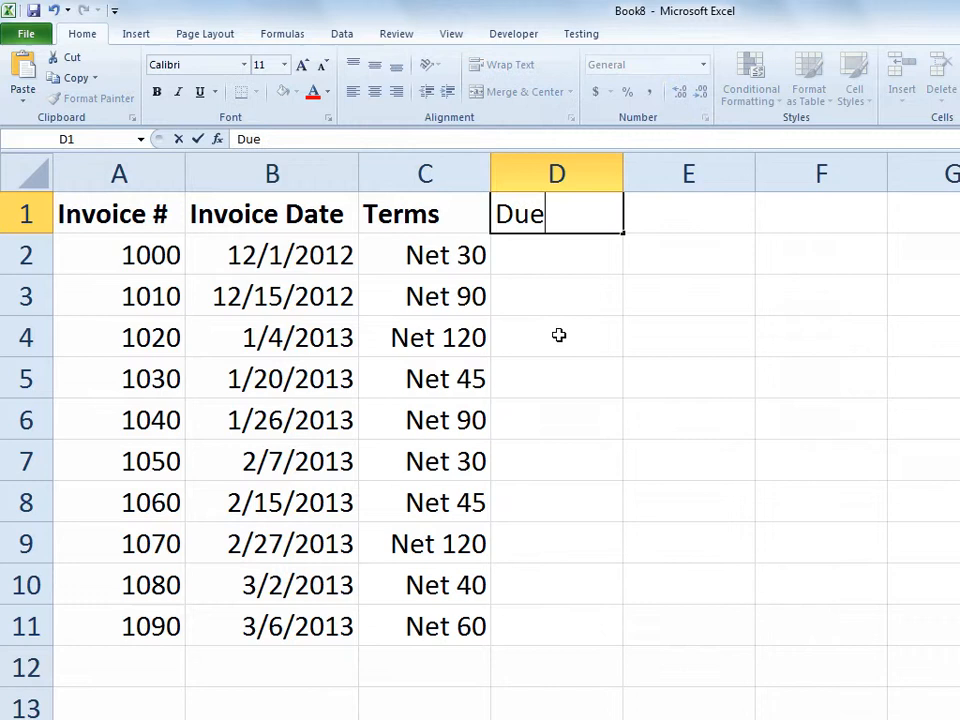
pyautogui.write('Dat')
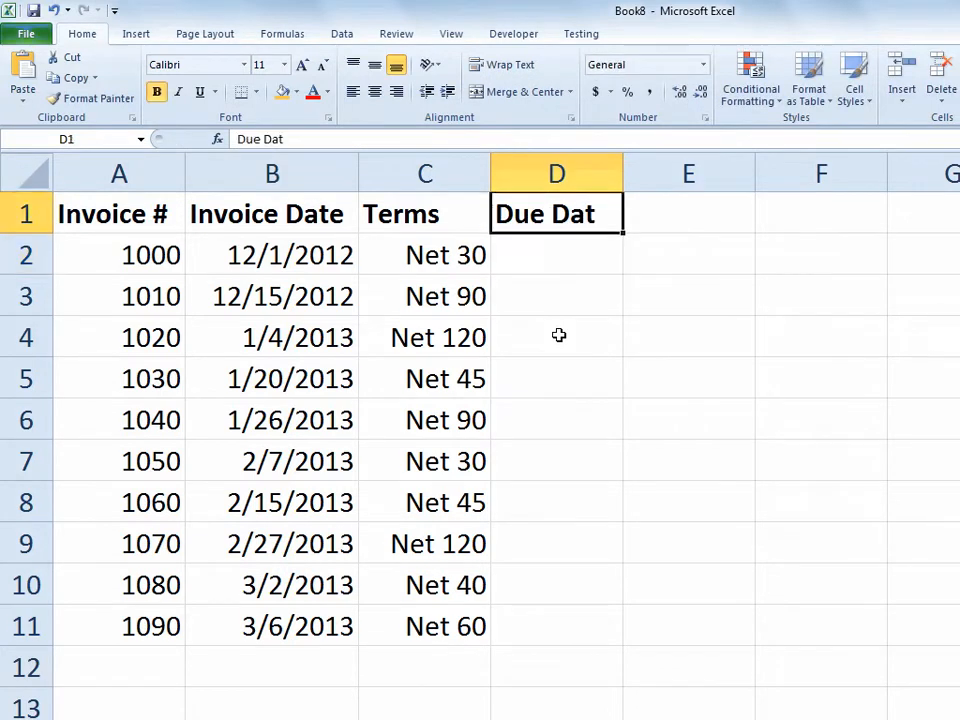
pyautogui.click(556, 256)
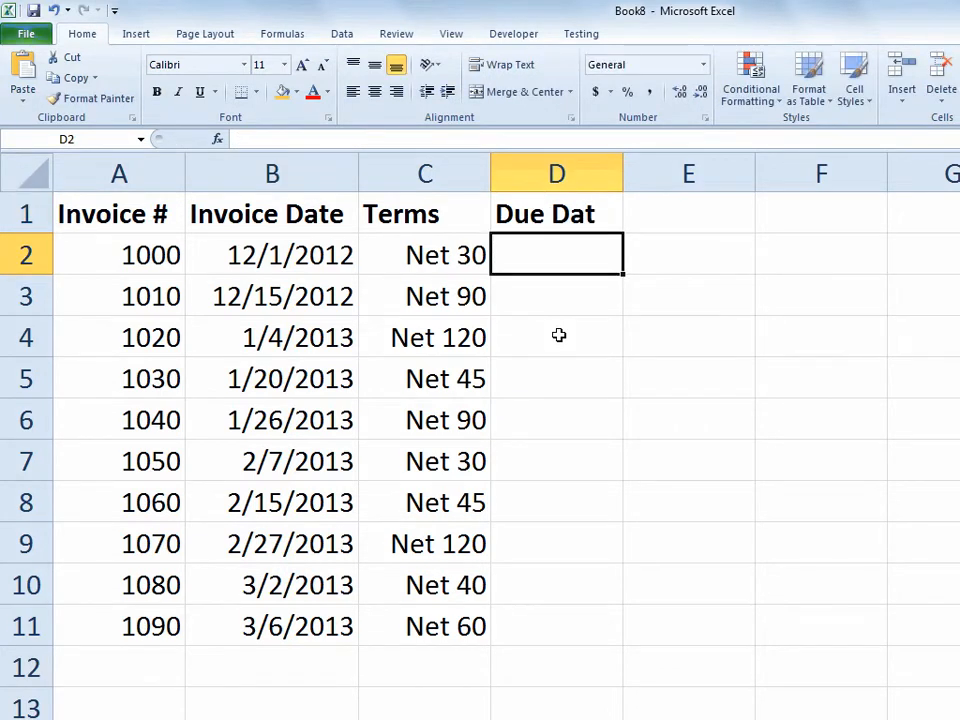
pyautogui.write('e')
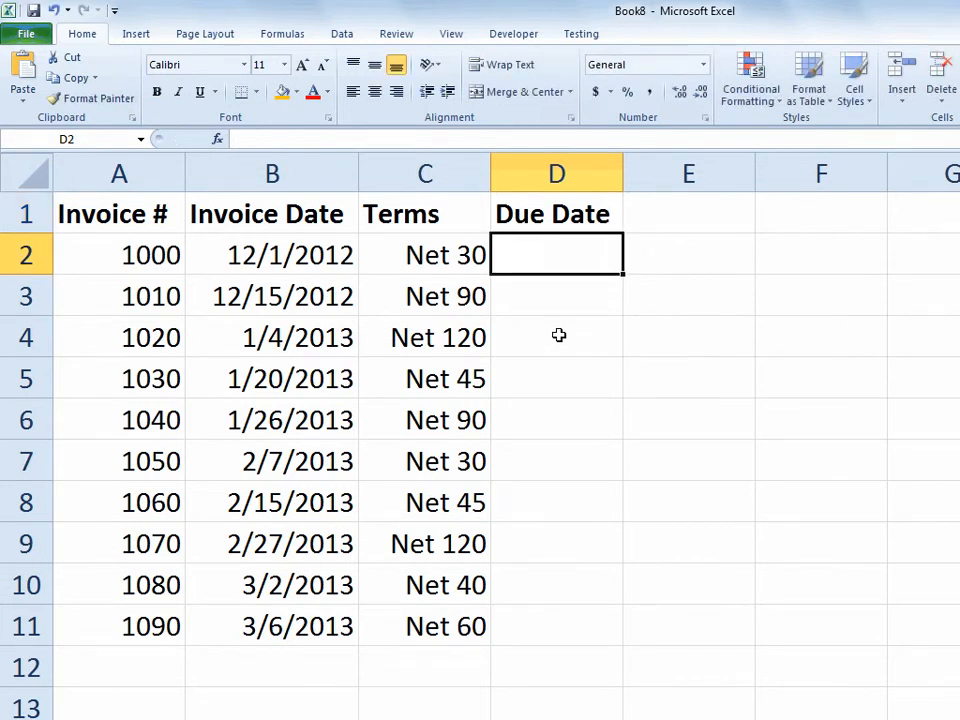
# Compute the first due date in D2 as =B2+C2, giving 12/31/2012.
pyautogui.write('=B2')
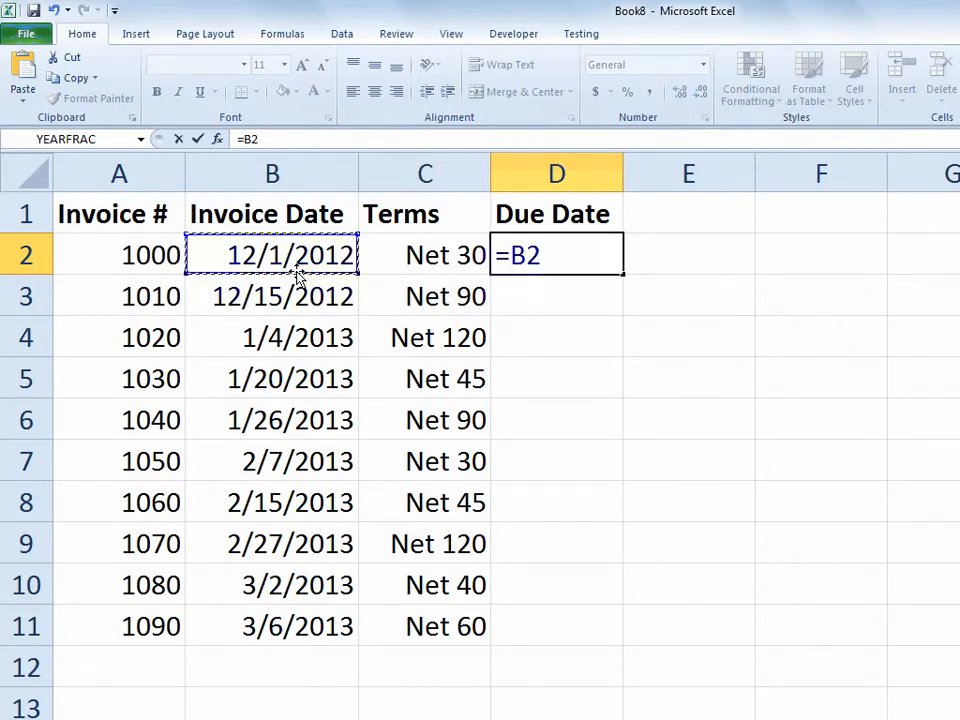
pyautogui.write('+')
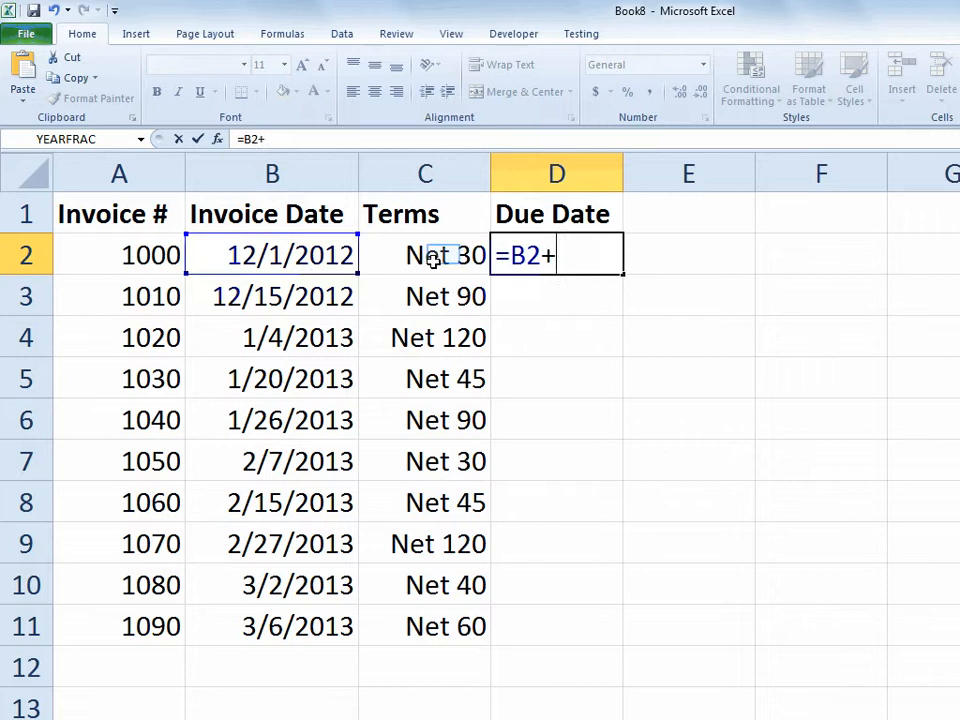
pyautogui.click(424, 256)
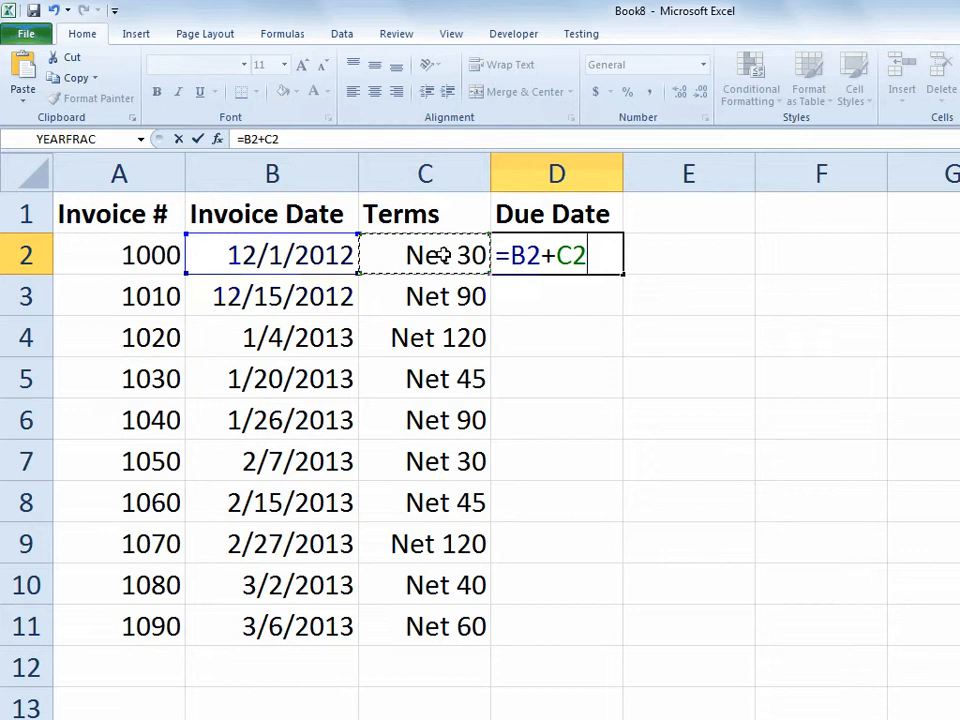
pyautogui.moveTo(528, 272)
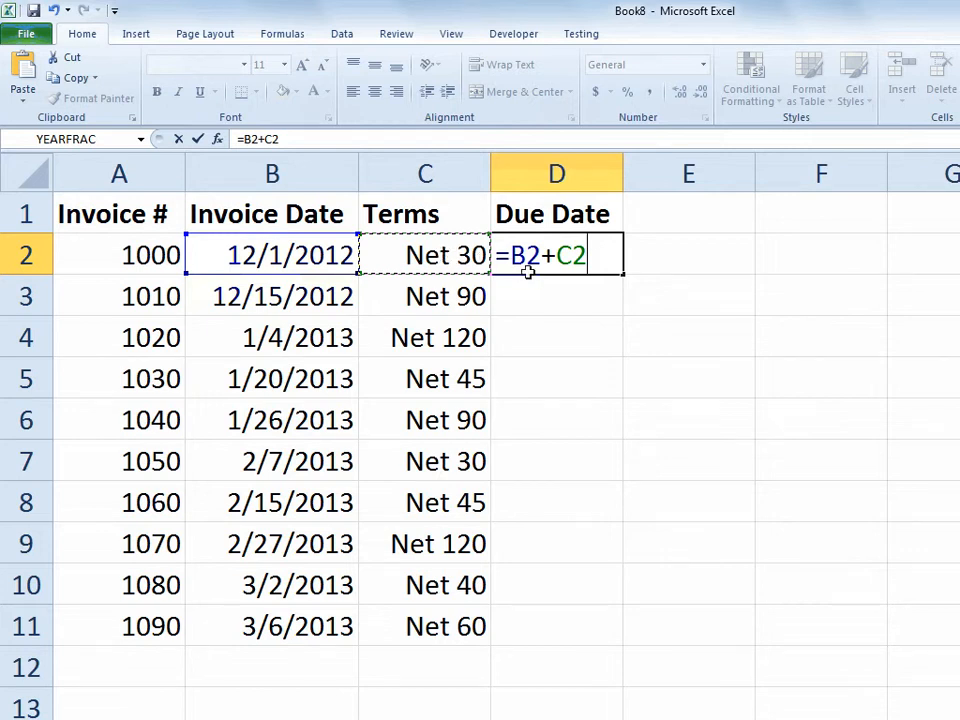
pyautogui.press('enter')
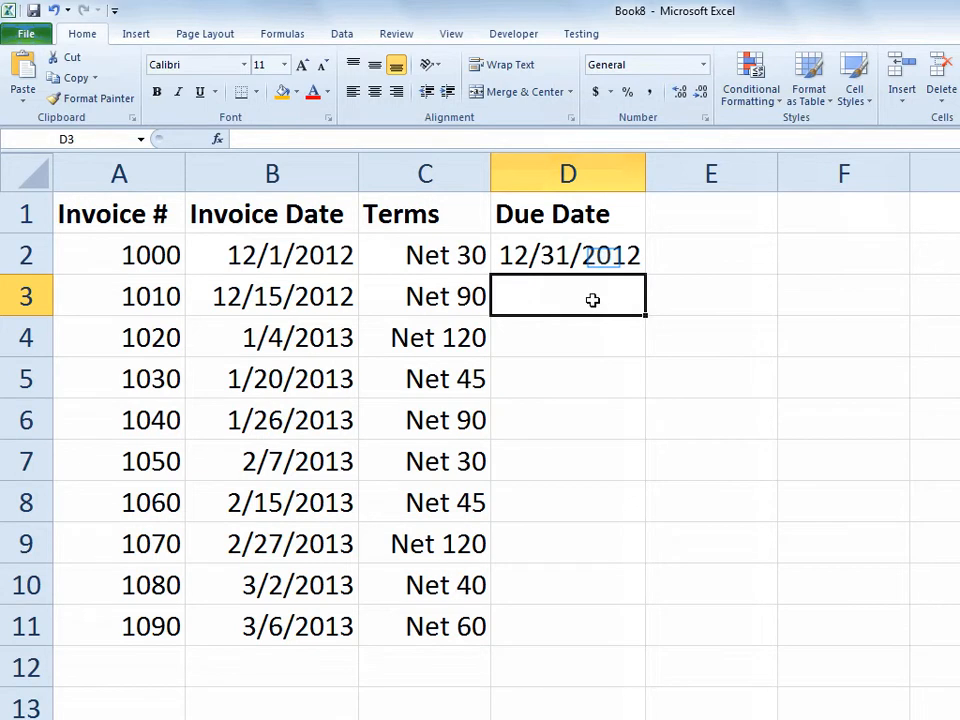
# Fill the due date formula from D2 down to D11, through 5/5/2013.
pyautogui.click(568, 256)
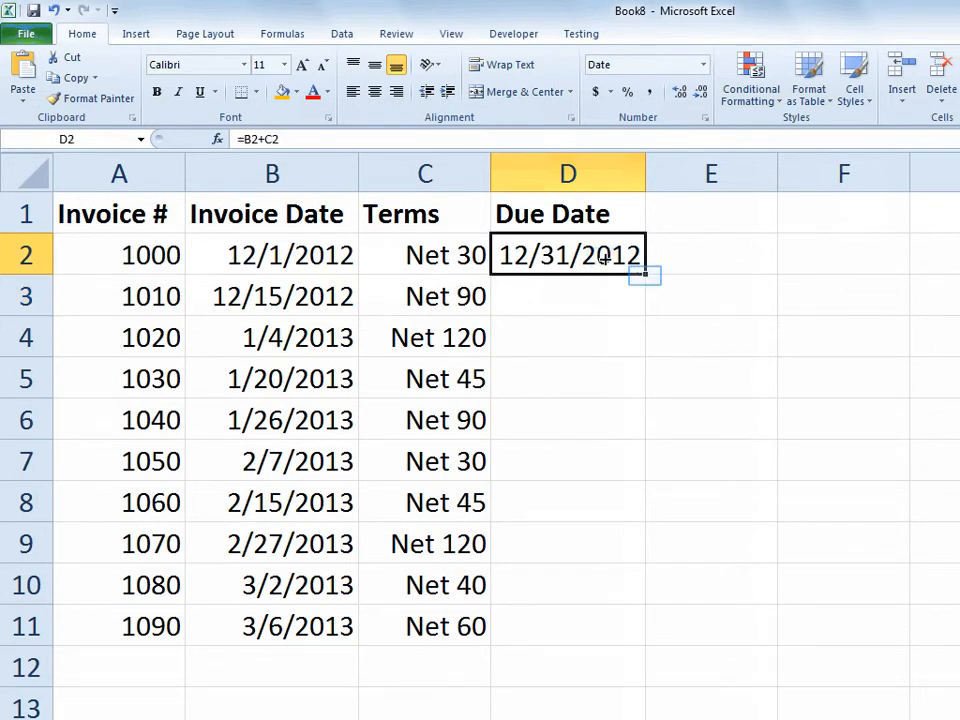
pyautogui.moveTo(644, 276)
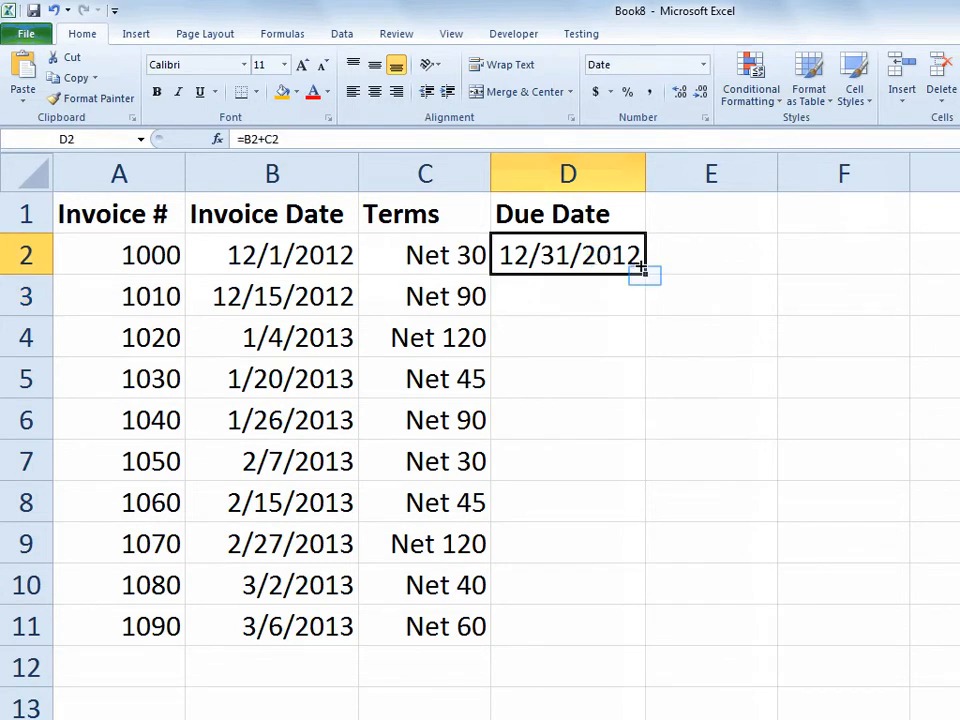
pyautogui.moveTo(644, 276); pyautogui.dragTo(644, 628)
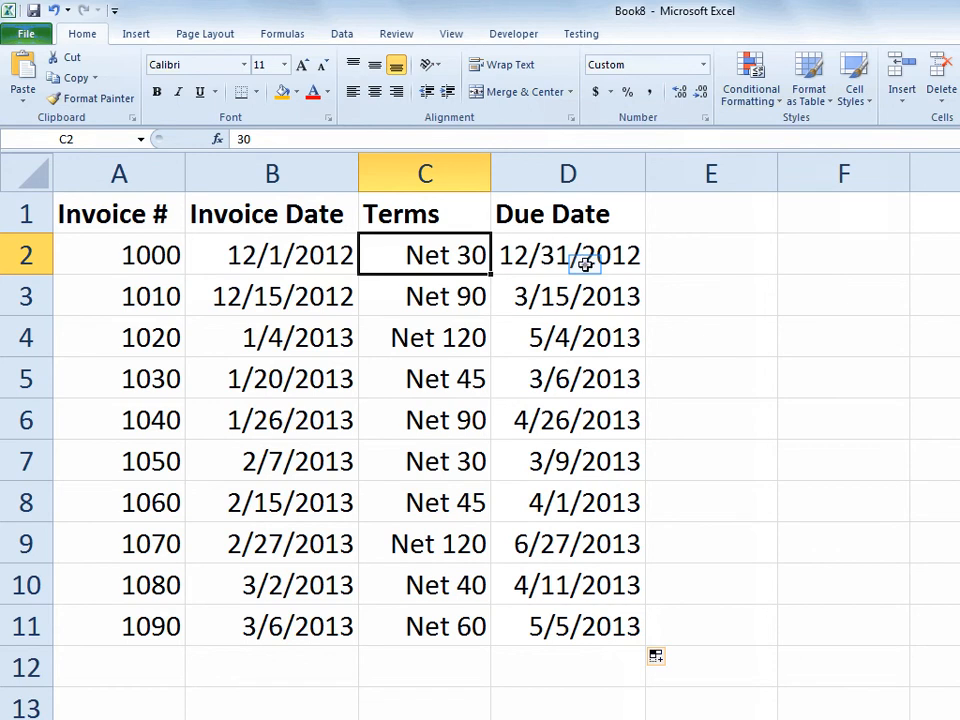
pyautogui.click(568, 256)
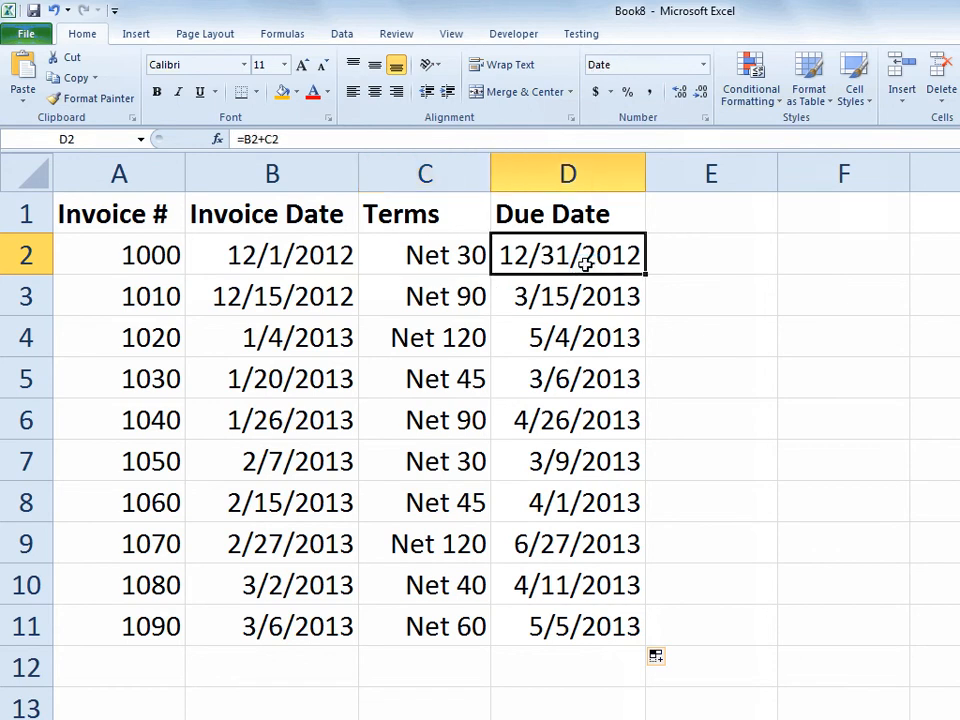